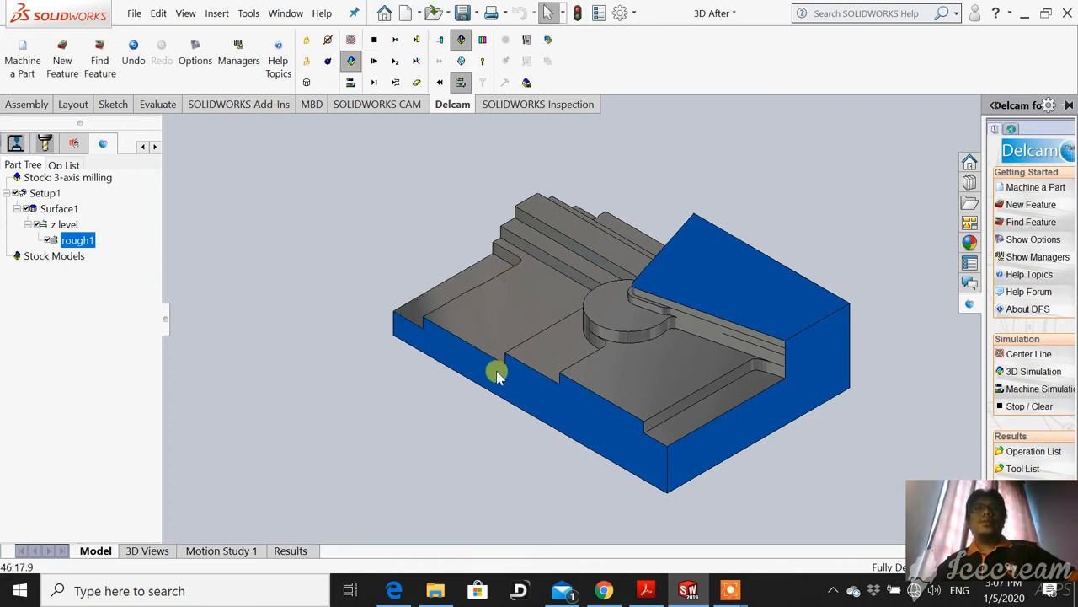
{"action": "mouse_move", "coordinate": [521, 203]}
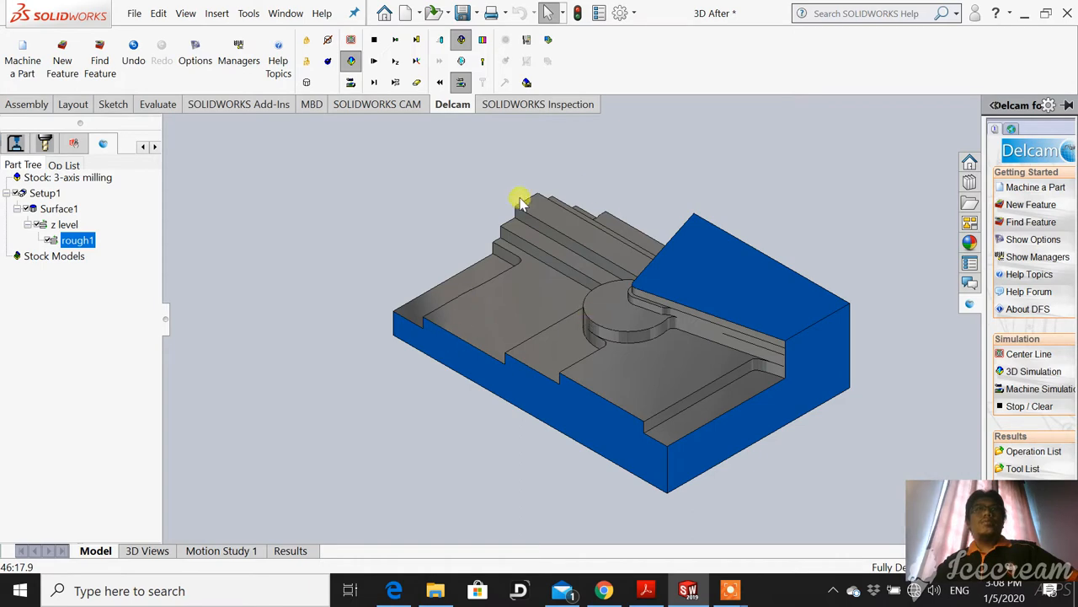
{"action": "mouse_move", "coordinate": [927, 93]}
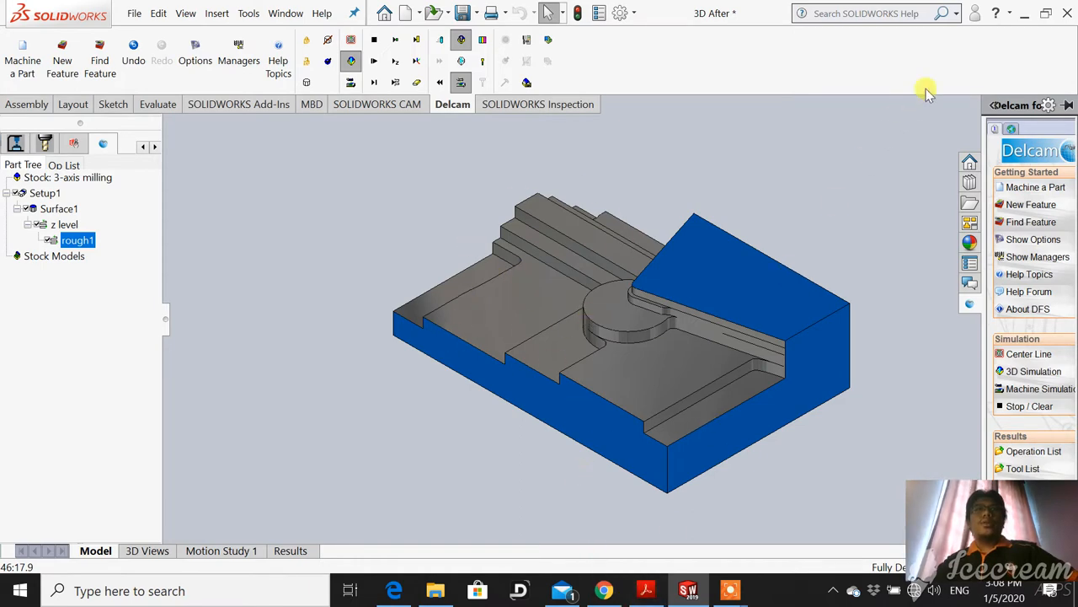
Scroll the 3D ROUGHING.pdf down to the clear-simulation and rough1 Edit Attributes steps
{"action": "left_click", "coordinate": [647, 590]}
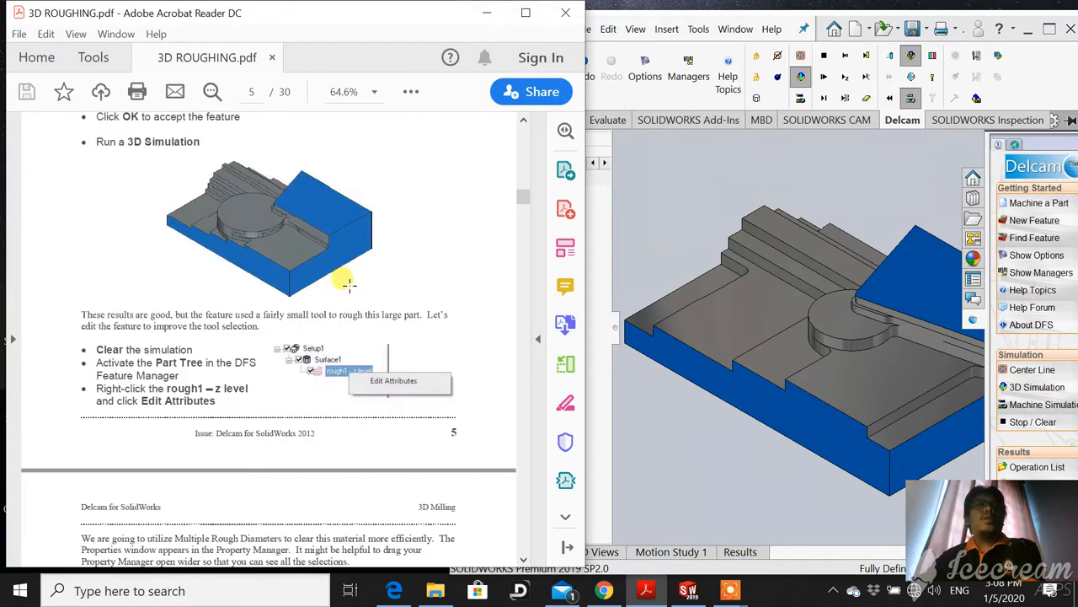
{"action": "scroll", "scroll_direction": "down", "scroll_amount": 3}
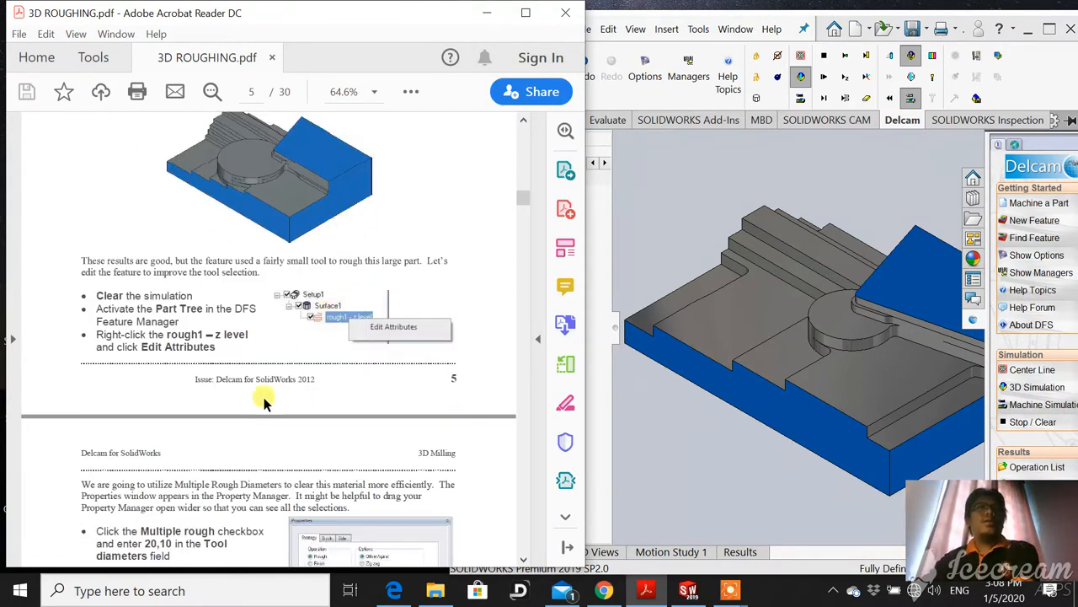
{"action": "mouse_move", "coordinate": [197, 372]}
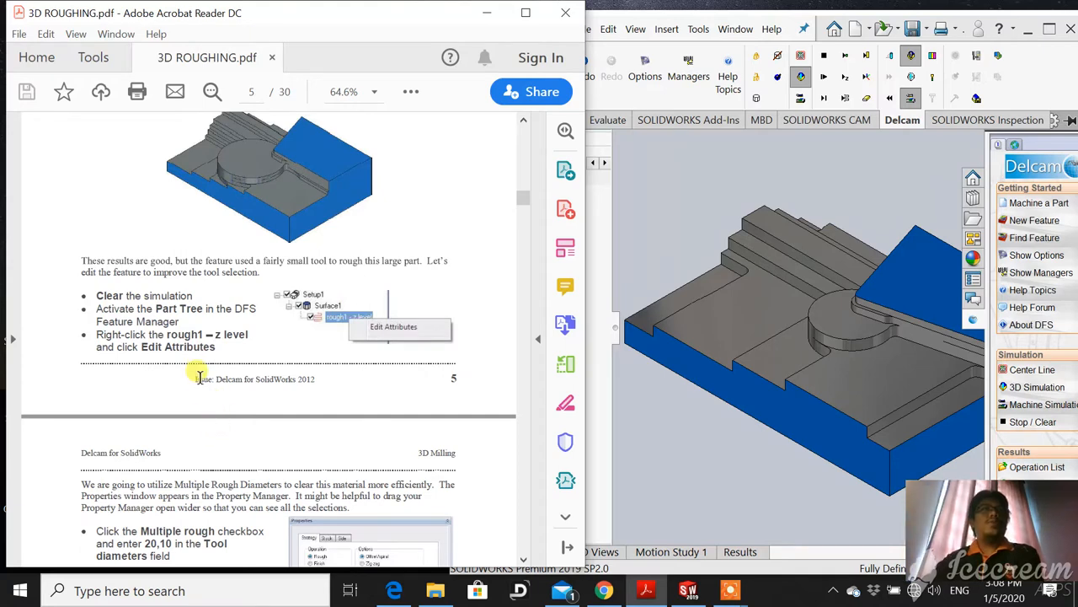
{"action": "mouse_move", "coordinate": [199, 349]}
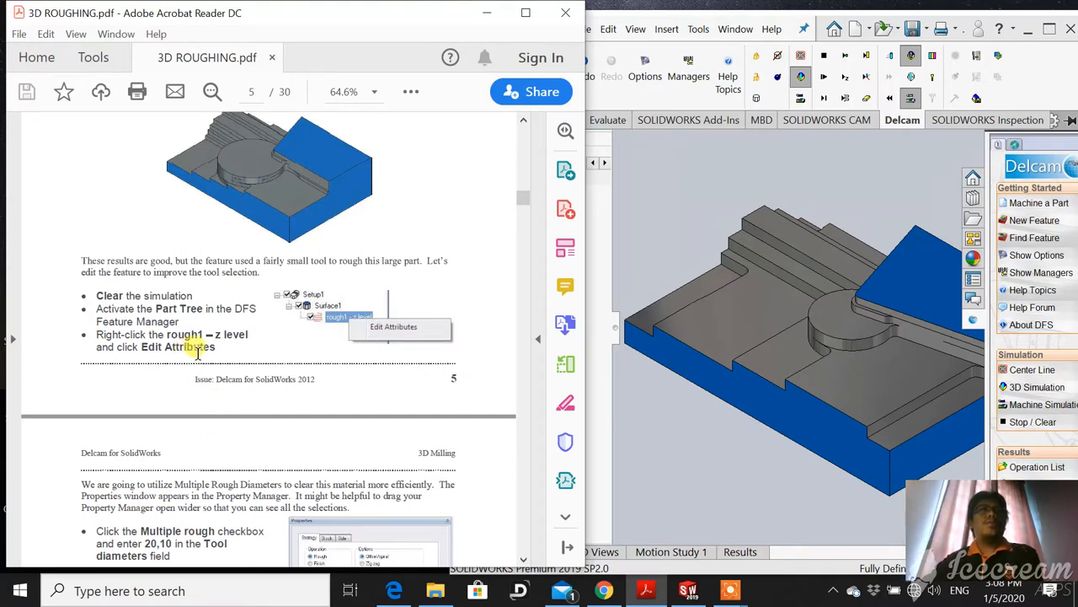
{"action": "scroll", "scroll_direction": "down", "scroll_amount": 3}
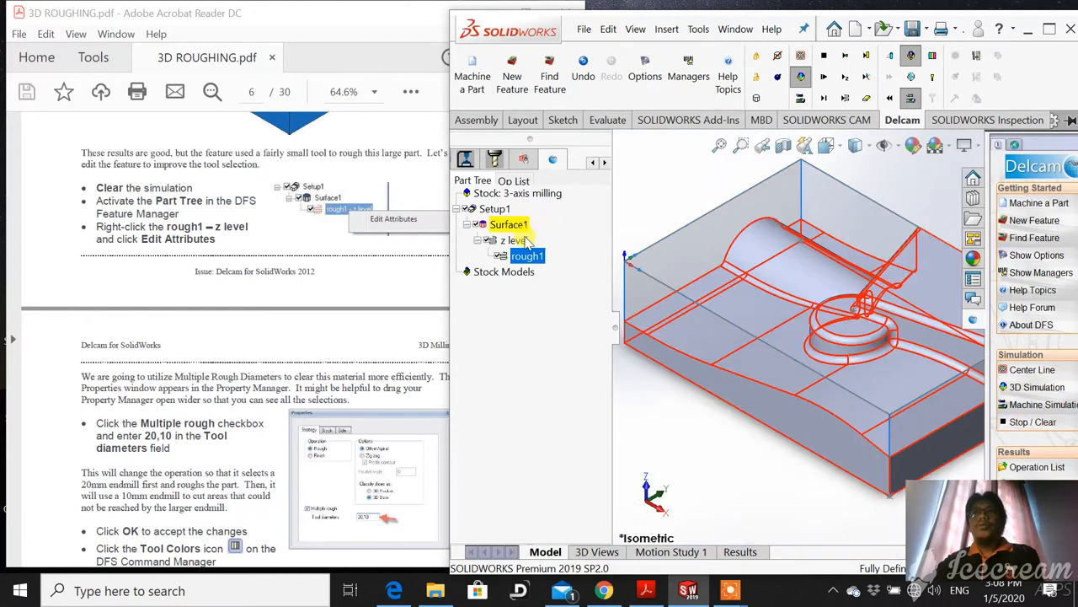
Clear the simulation, switch to the Part Tree and bring up Attributes for the z level feature
{"action": "left_click", "coordinate": [515, 240]}
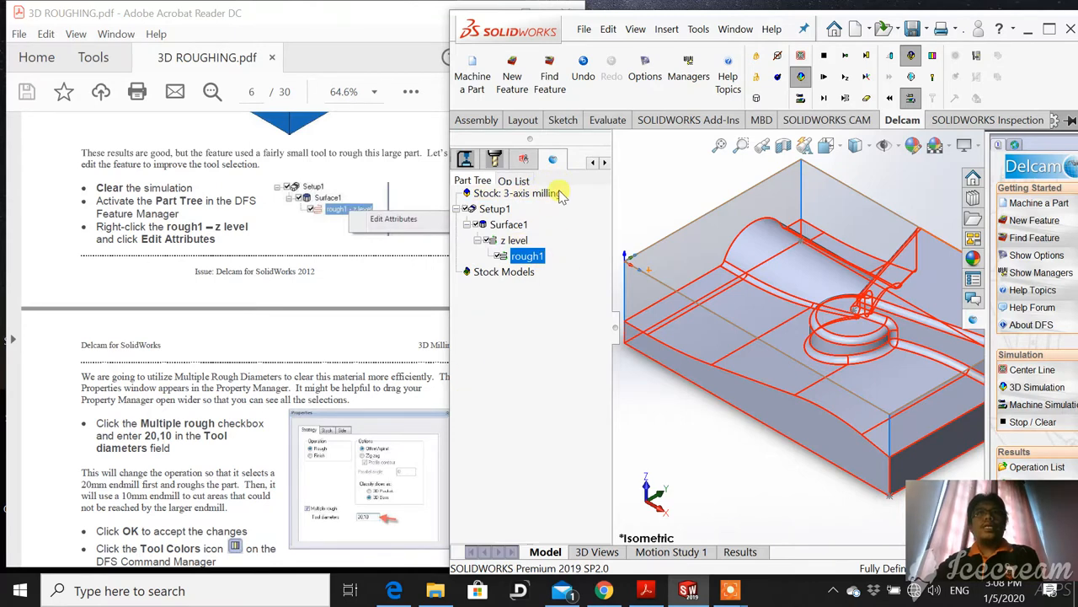
{"action": "left_click", "coordinate": [512, 180]}
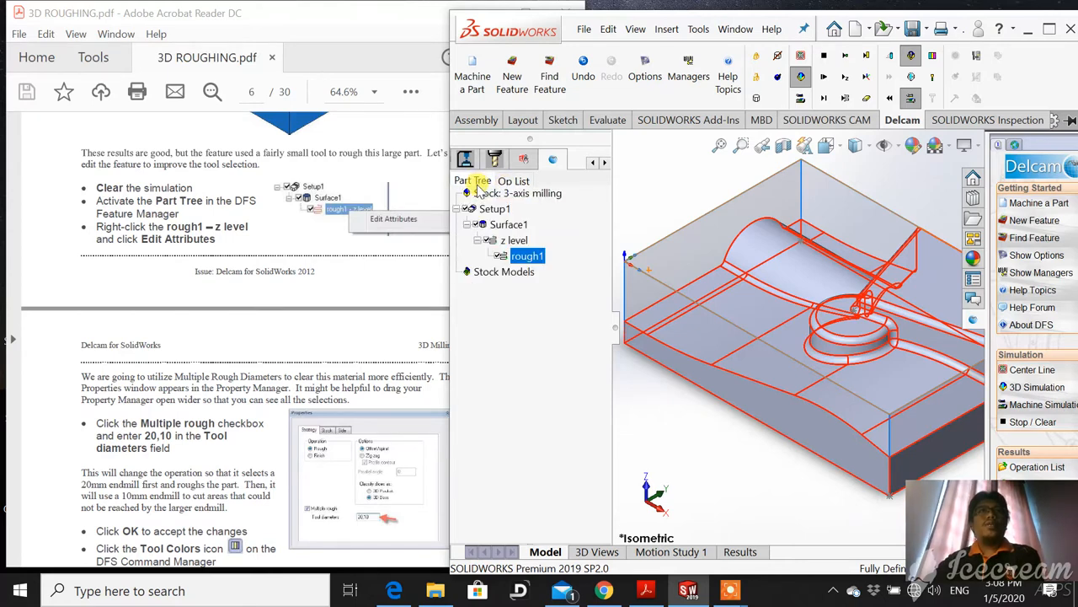
{"action": "left_click", "coordinate": [514, 239]}
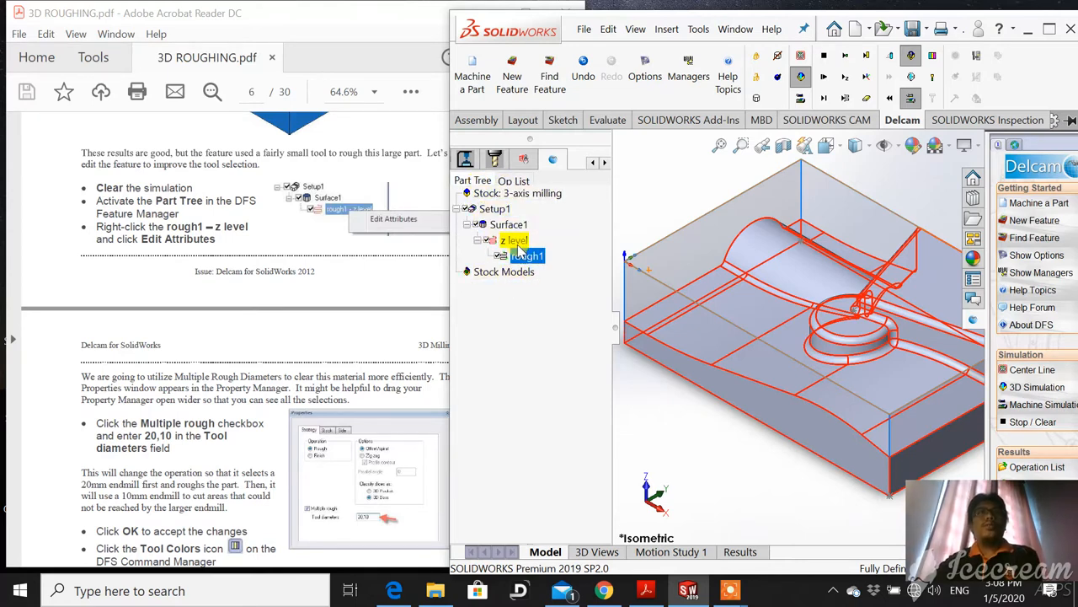
{"action": "right_click", "coordinate": [529, 256]}
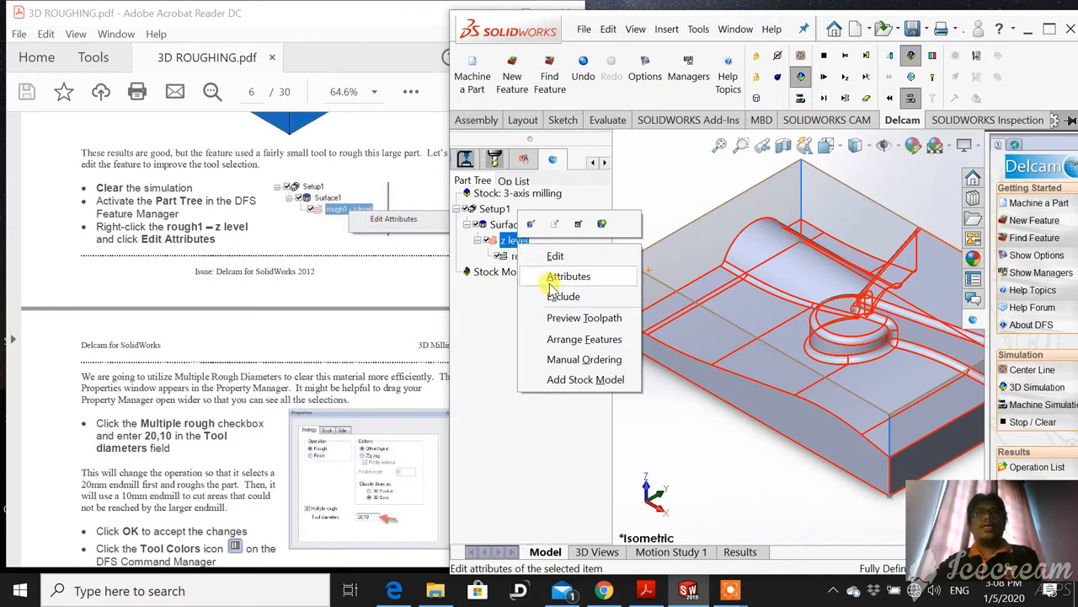
{"action": "left_click", "coordinate": [570, 276]}
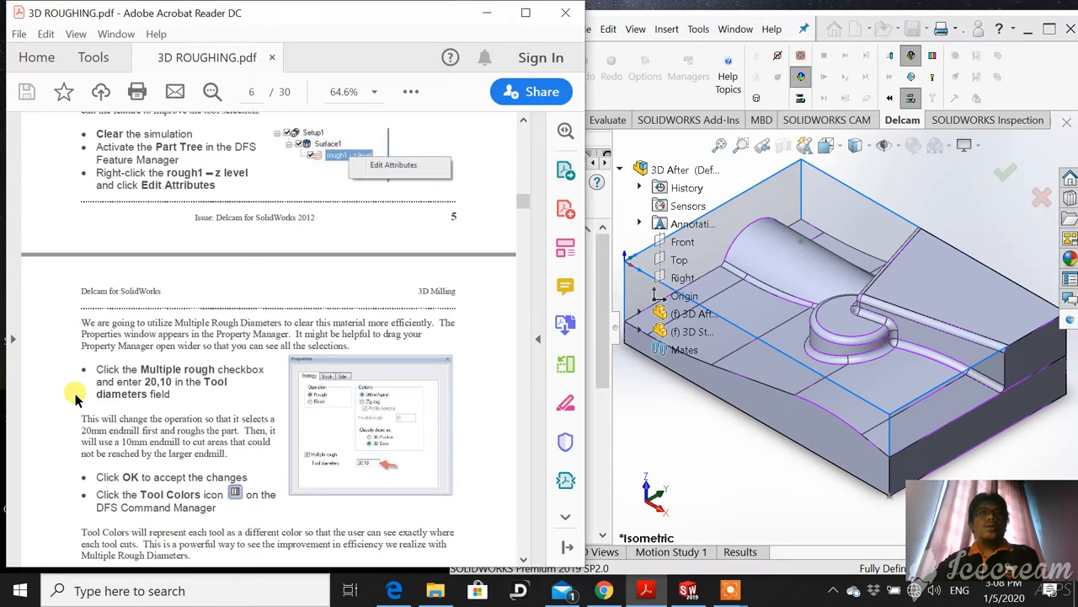
Scroll the tutorial to the Multiple rough and 20,10 tool diameters step
{"action": "scroll", "scroll_direction": "down", "scroll_amount": 3}
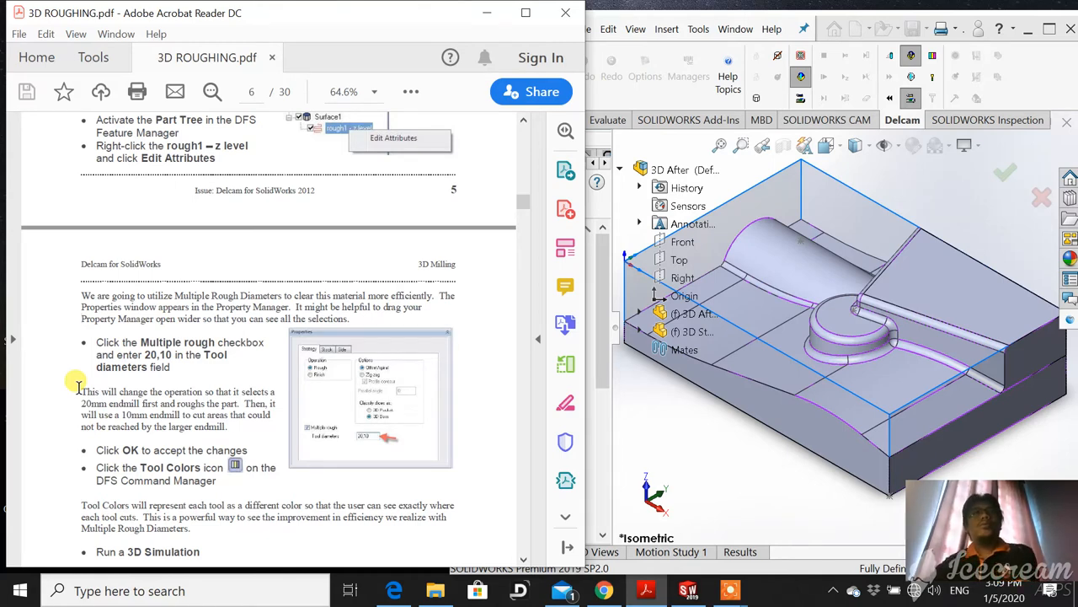
{"action": "mouse_move", "coordinate": [126, 354]}
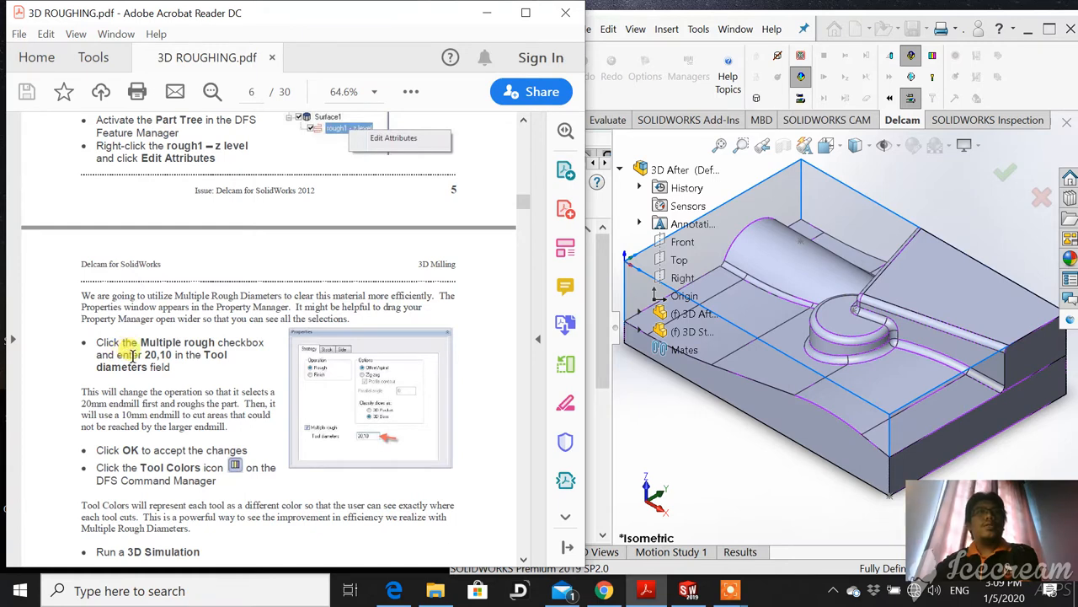
{"action": "mouse_move", "coordinate": [165, 334]}
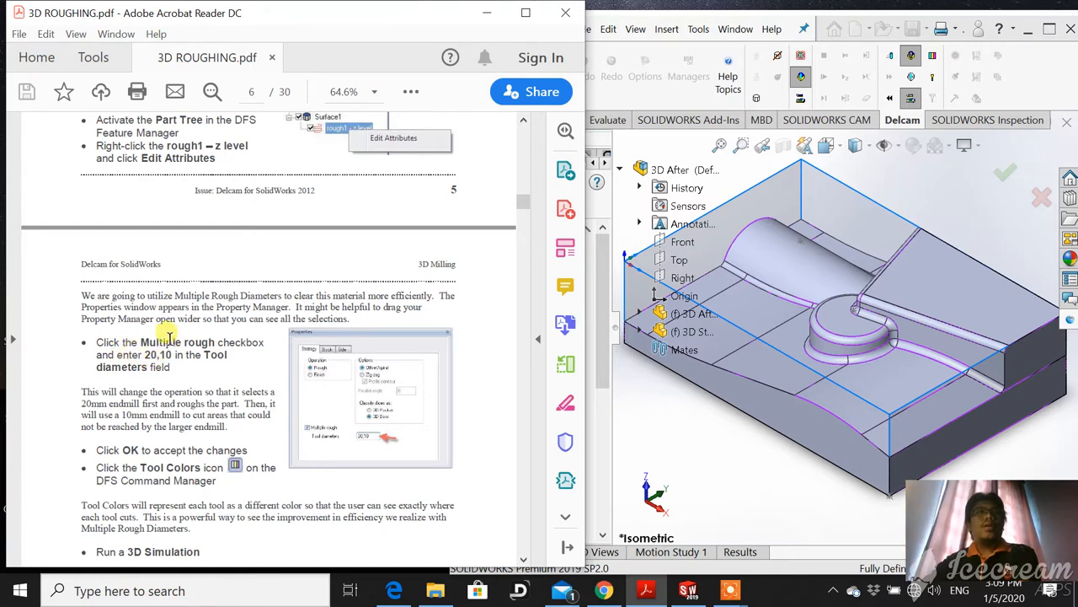
{"action": "mouse_move", "coordinate": [145, 337]}
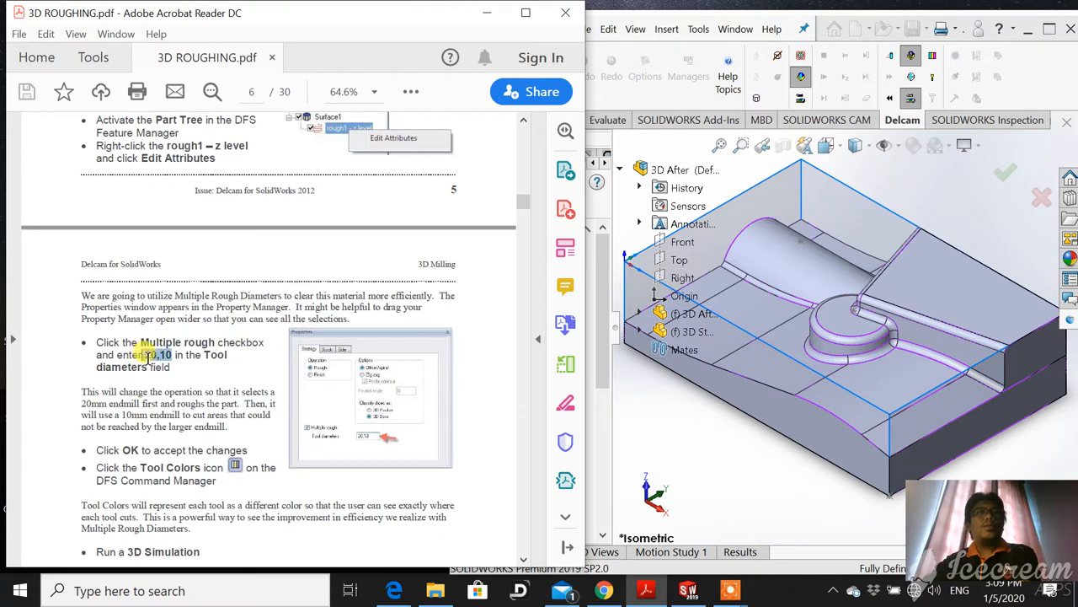
{"action": "mouse_move", "coordinate": [192, 377]}
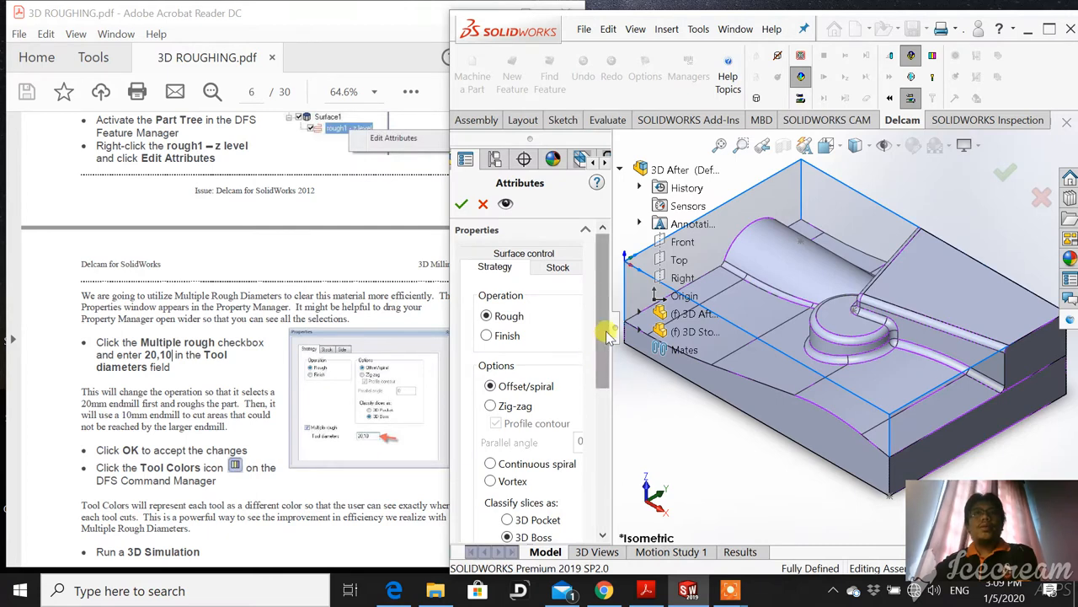
Set Remachine to Multiple rough in the rough1 attributes, revealing the tool diameters field
{"action": "scroll", "scroll_direction": "down", "scroll_amount": 3}
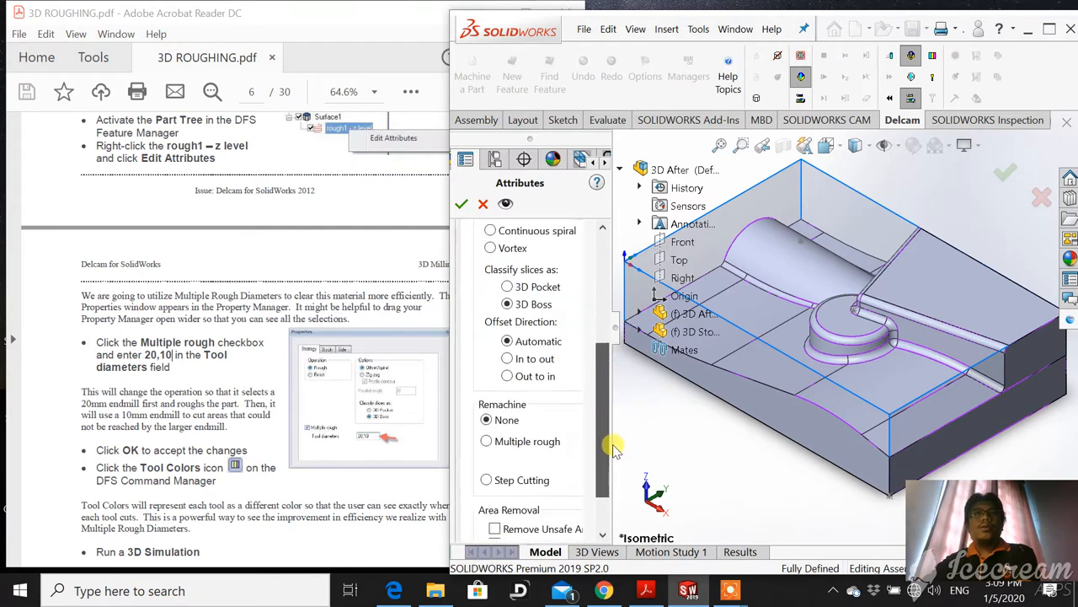
{"action": "scroll", "scroll_direction": "down", "scroll_amount": 3}
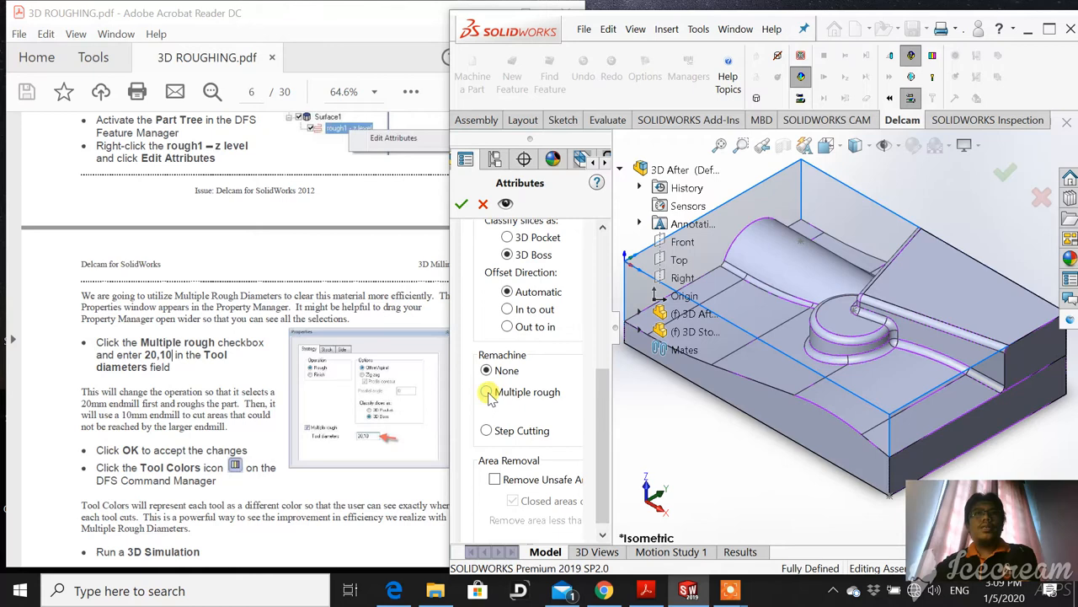
{"action": "left_click", "coordinate": [485, 391]}
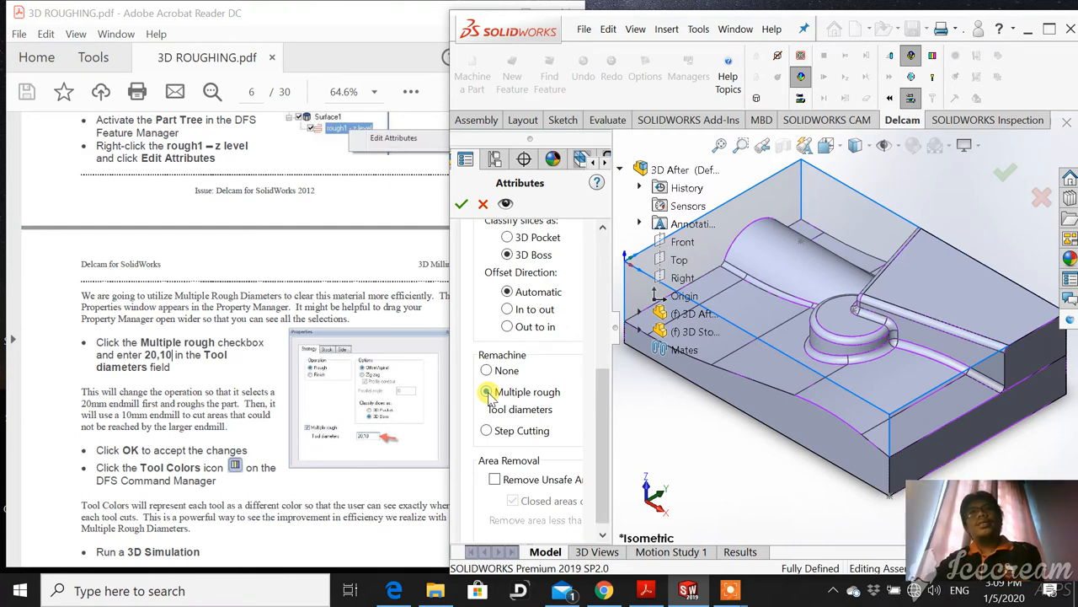
{"action": "left_click", "coordinate": [485, 391]}
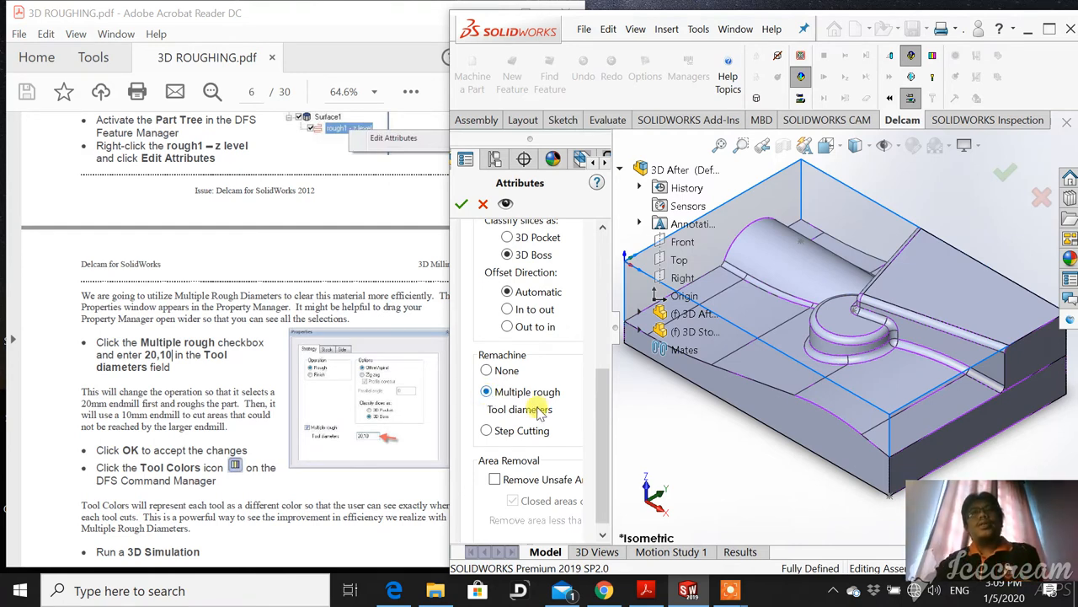
{"action": "mouse_move", "coordinate": [589, 411]}
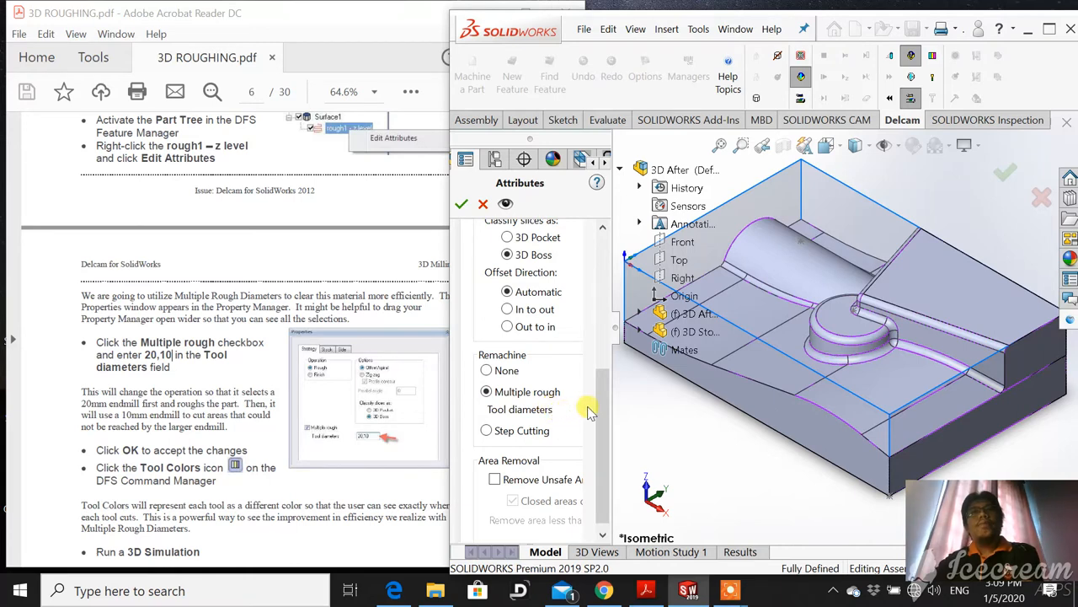
{"action": "scroll", "scroll_direction": "down", "scroll_amount": 3}
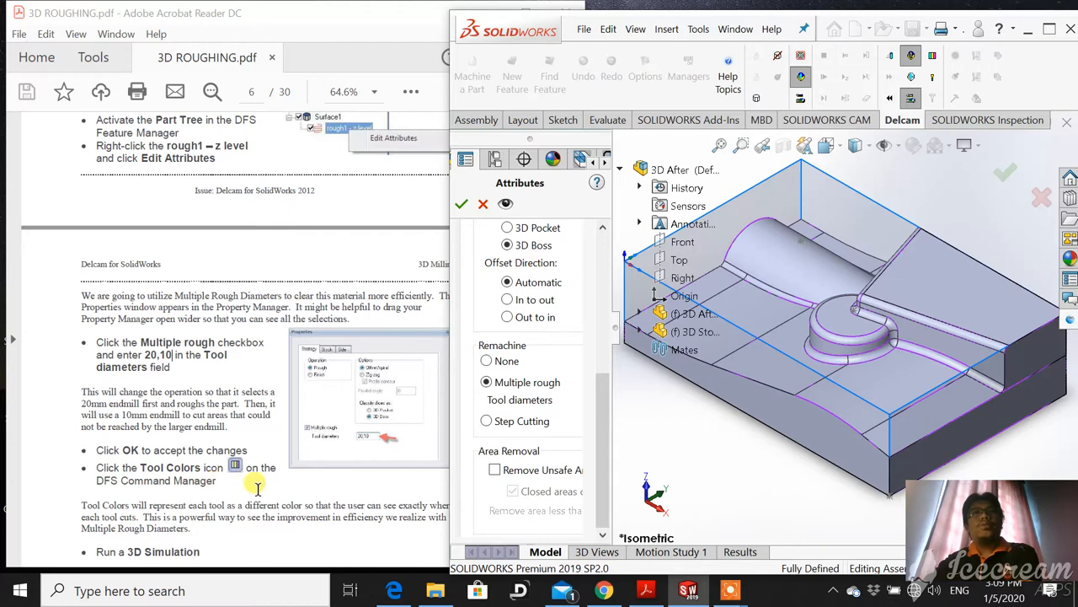
{"action": "mouse_move", "coordinate": [406, 482]}
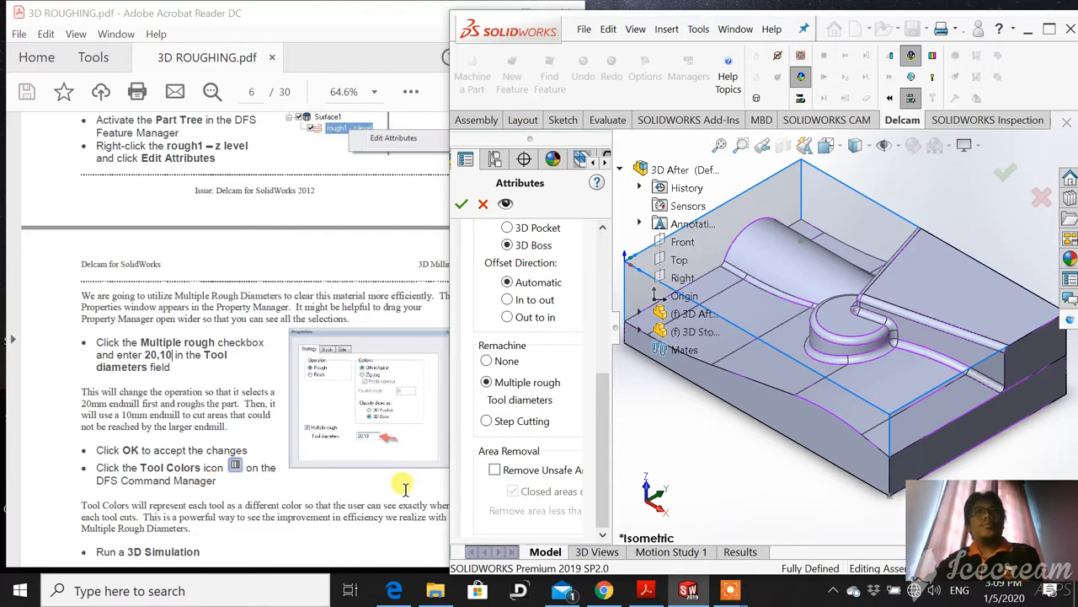
{"action": "mouse_move", "coordinate": [426, 489]}
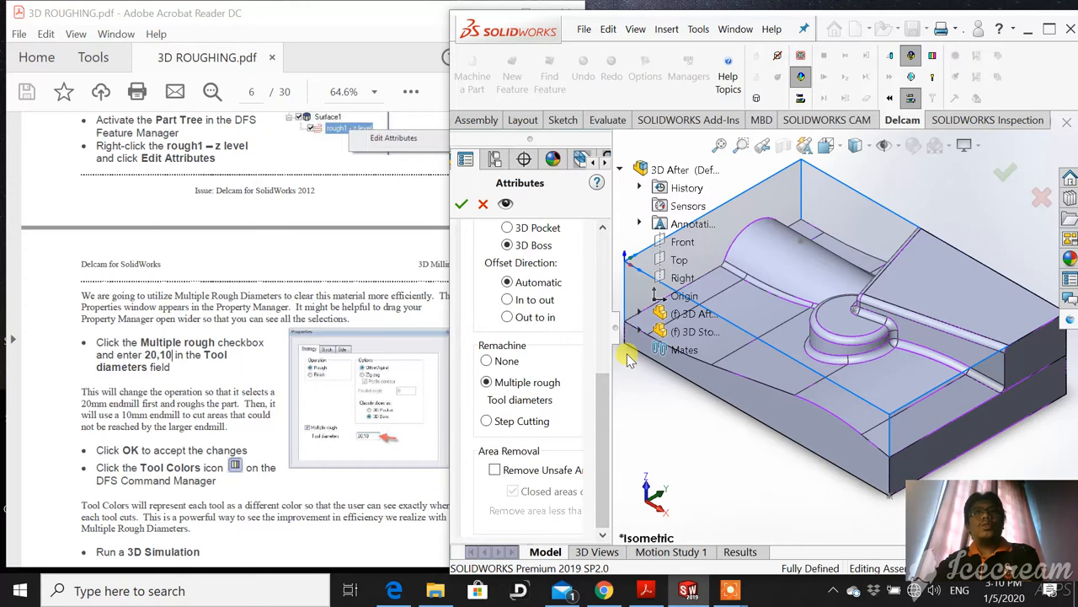
{"action": "mouse_move", "coordinate": [610, 363]}
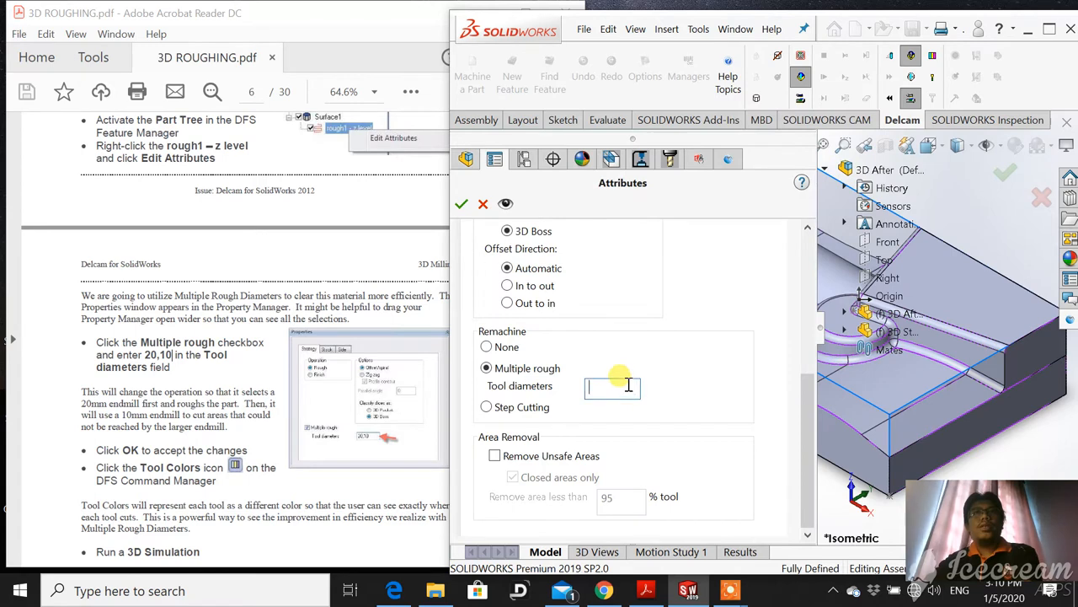
Enter tool diameters 20,10 and accept, producing rough5 and rough6 under z level
{"action": "type", "text": "20,10"}
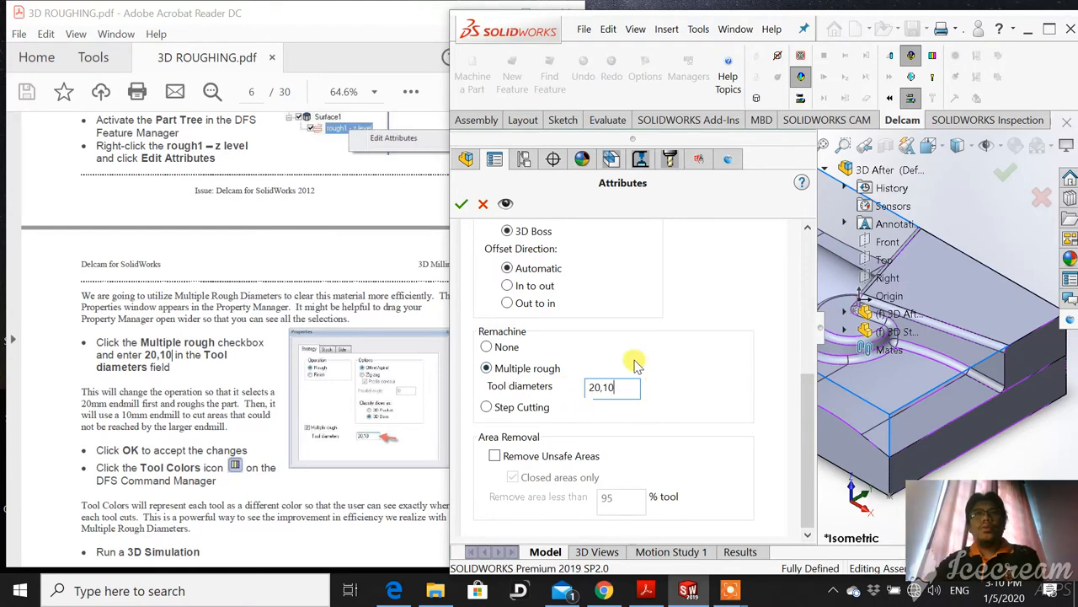
{"action": "mouse_move", "coordinate": [666, 394]}
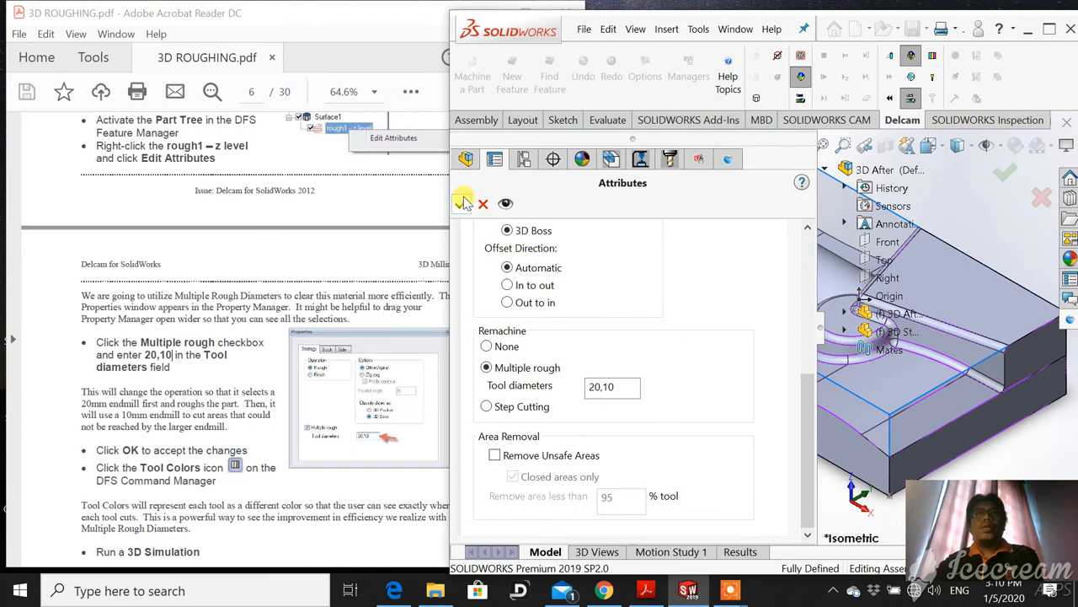
{"action": "left_click", "coordinate": [465, 202]}
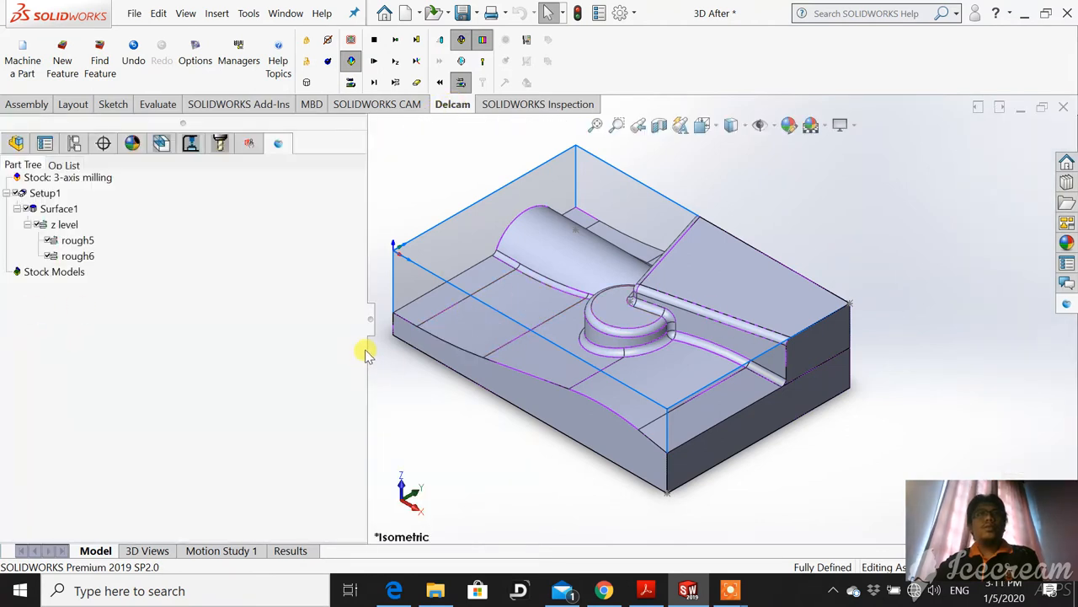
{"action": "mouse_move", "coordinate": [167, 325]}
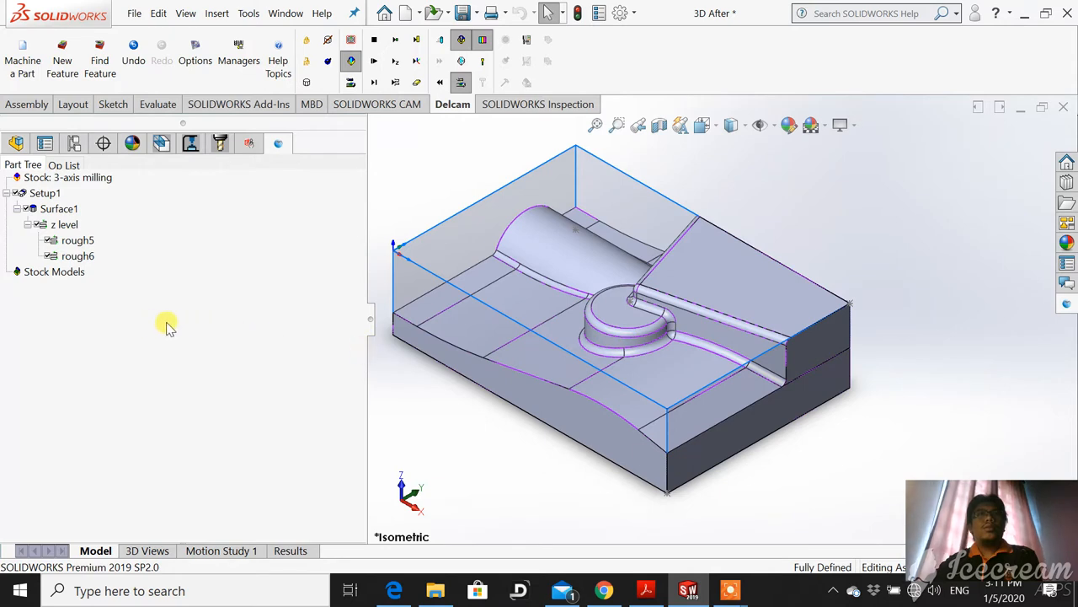
{"action": "mouse_move", "coordinate": [296, 277]}
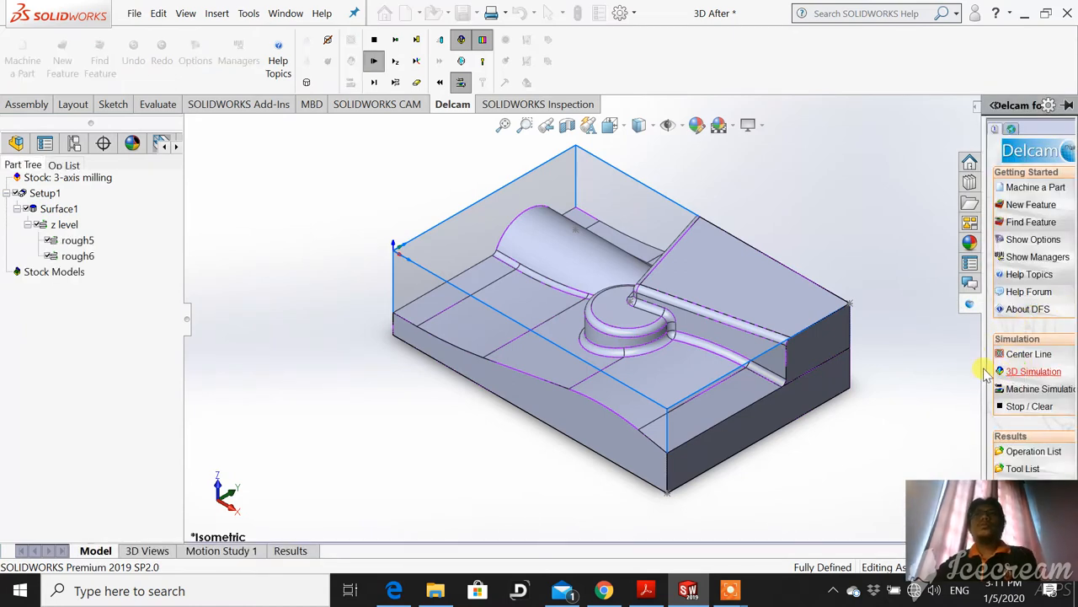
Run the 3D simulation of the two-tool roughing on the stock
{"action": "left_click", "coordinate": [1031, 371]}
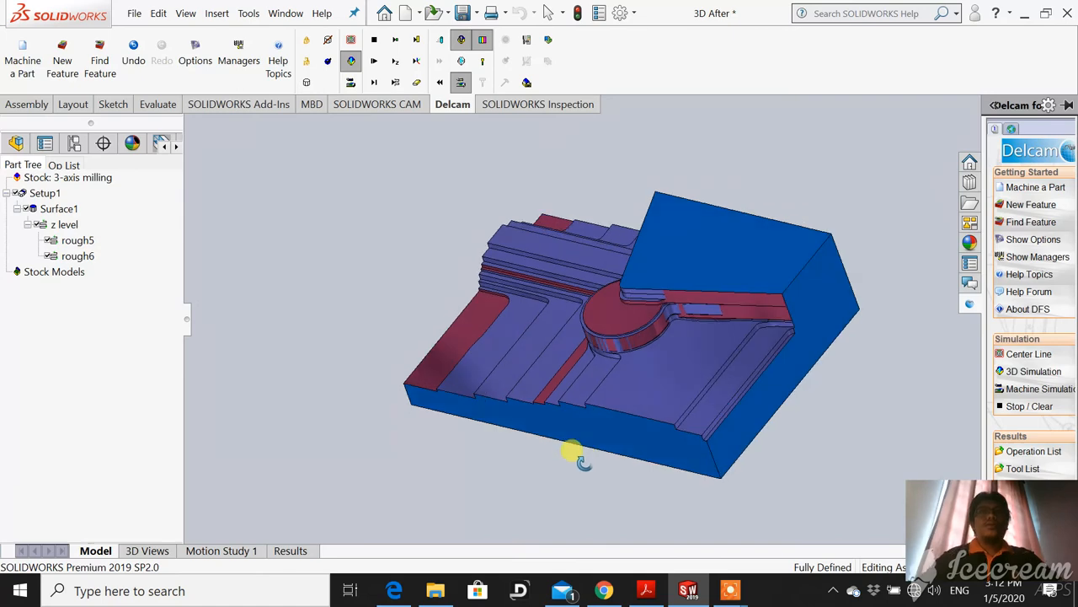
{"action": "left_click_drag", "start_coordinate": [576, 458], "coordinate": [610, 413]}
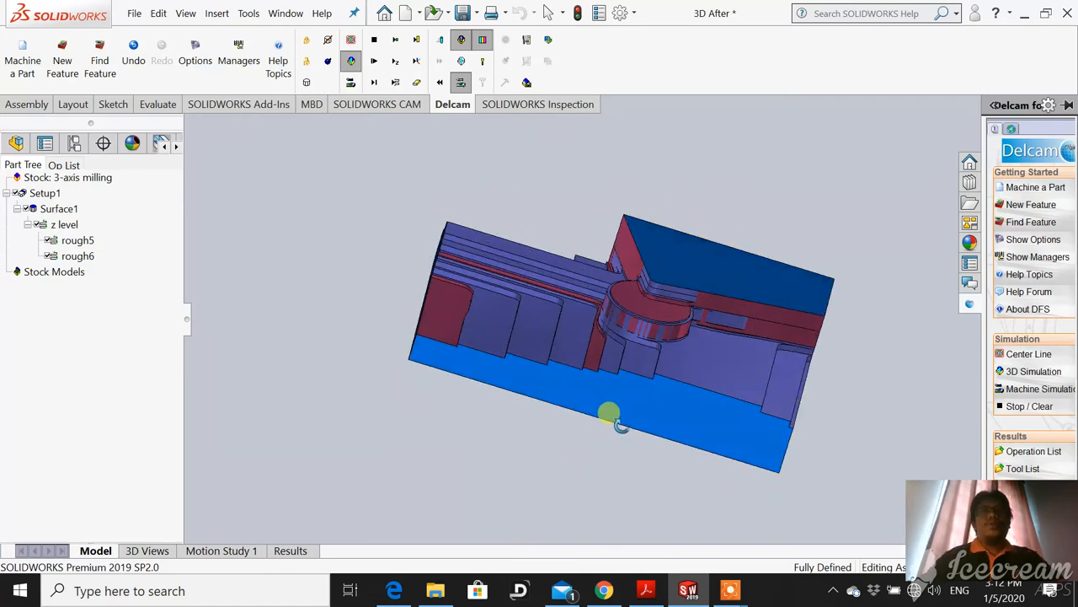
{"action": "left_click_drag", "start_coordinate": [610, 413], "coordinate": [620, 367]}
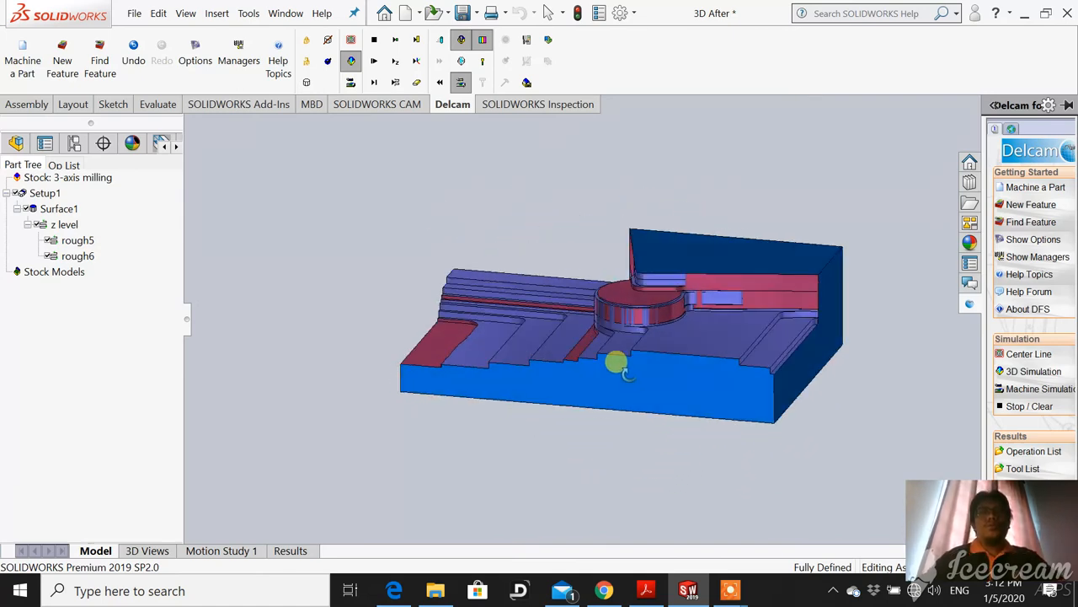
{"action": "left_click_drag", "start_coordinate": [620, 364], "coordinate": [593, 388]}
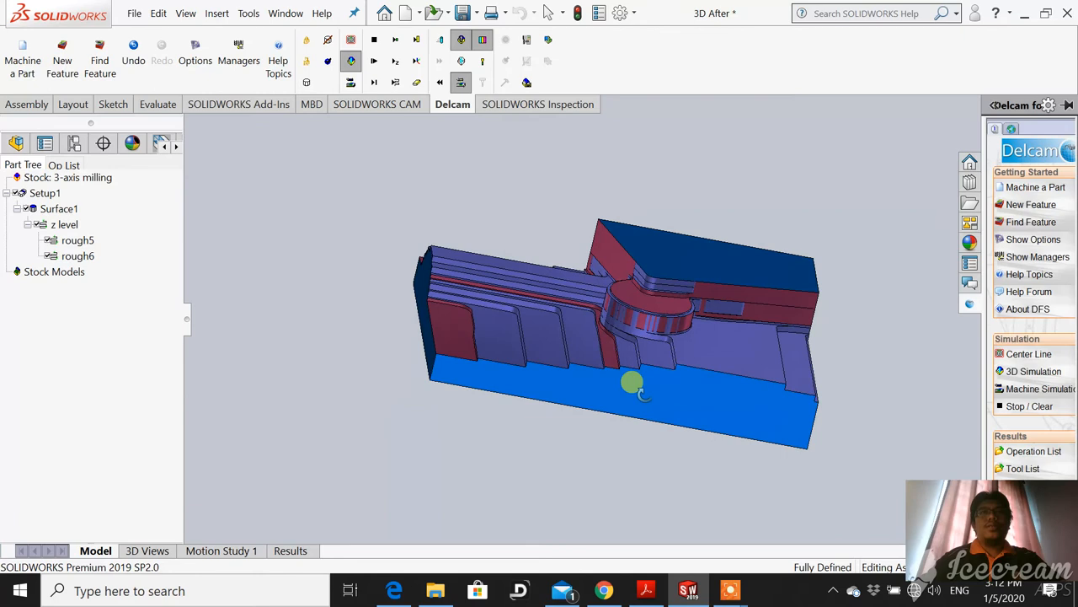
{"action": "left_click_drag", "start_coordinate": [634, 384], "coordinate": [583, 428]}
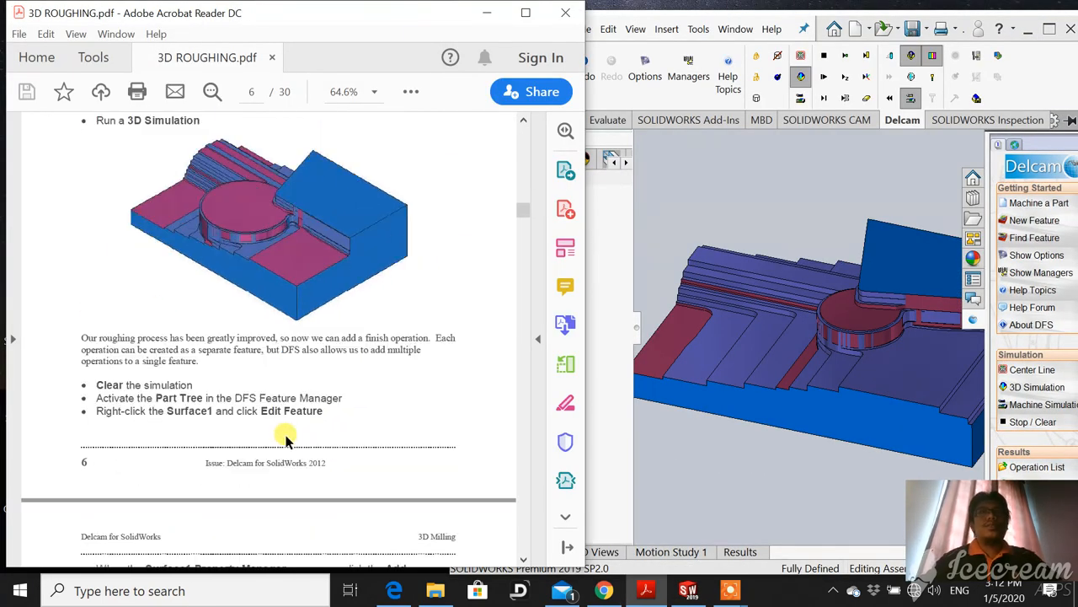
Scroll the tutorial to page 7's Z Level Finish steps
{"action": "scroll", "scroll_direction": "down", "scroll_amount": 3}
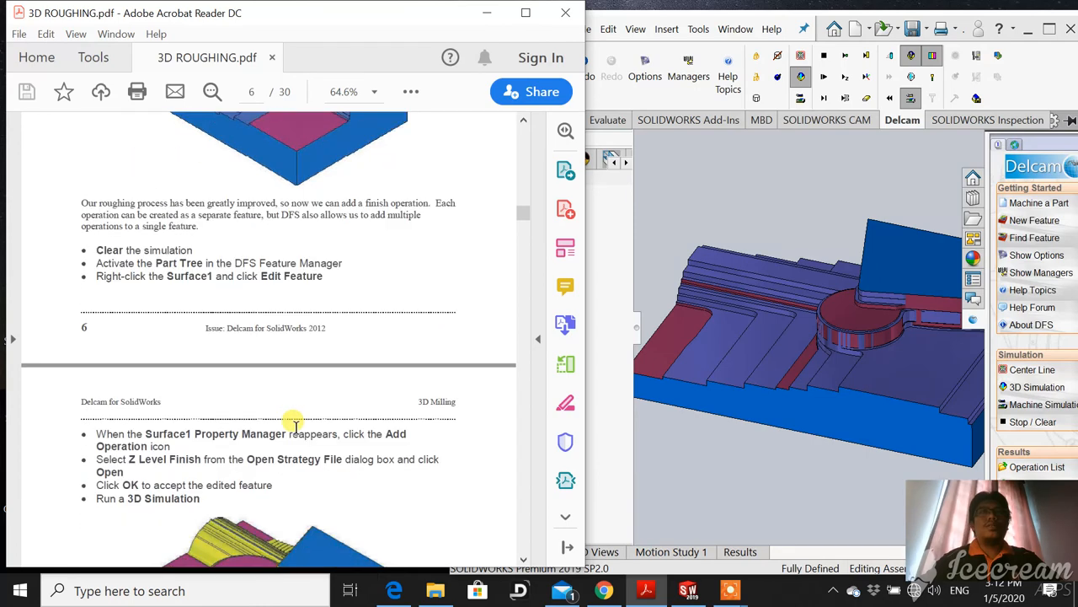
{"action": "scroll", "scroll_direction": "down", "scroll_amount": 3}
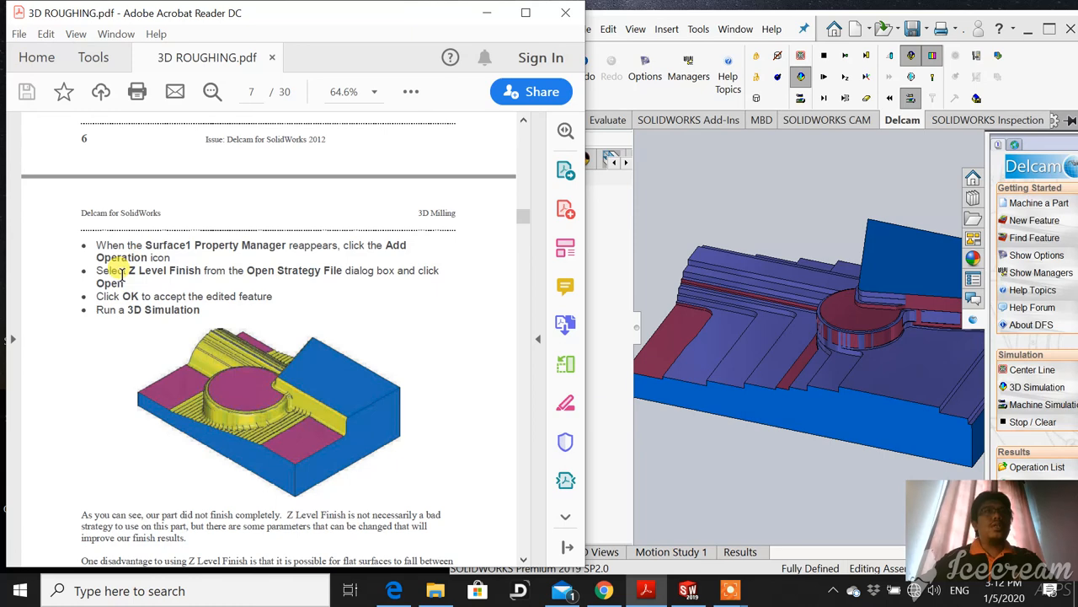
{"action": "mouse_move", "coordinate": [221, 278]}
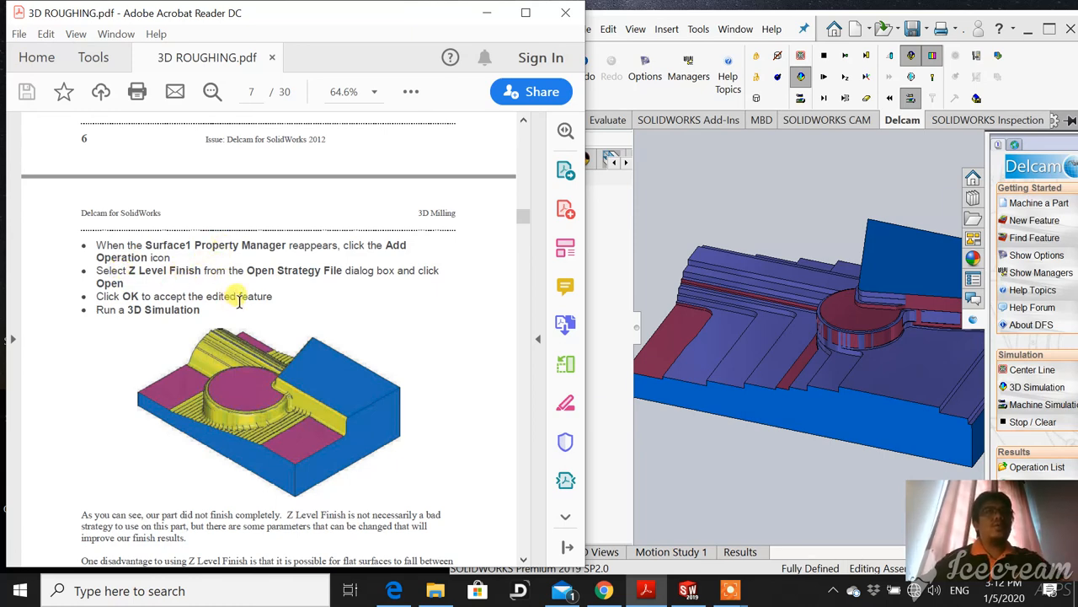
{"action": "scroll", "scroll_direction": "down", "scroll_amount": 3}
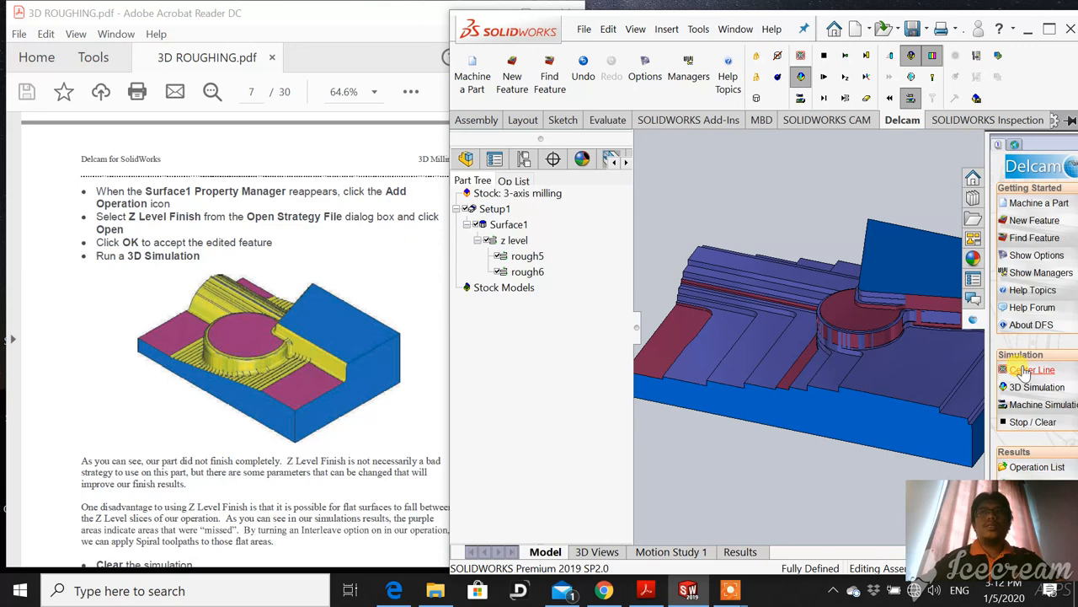
Clear the simulation result and select Surface1 in the Part Tree
{"action": "left_click", "coordinate": [1035, 386]}
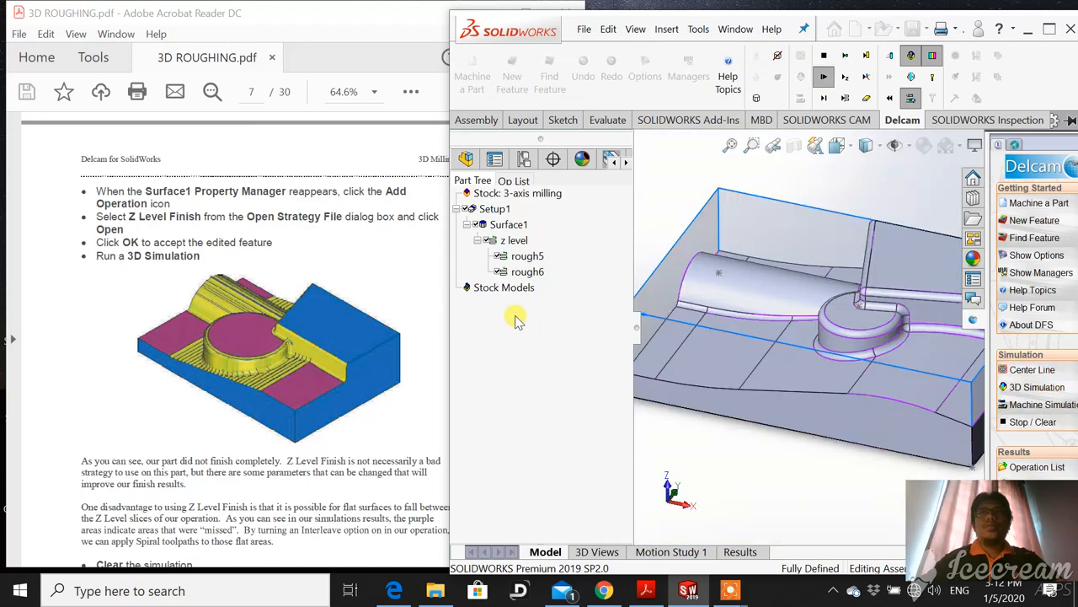
{"action": "left_click", "coordinate": [509, 224]}
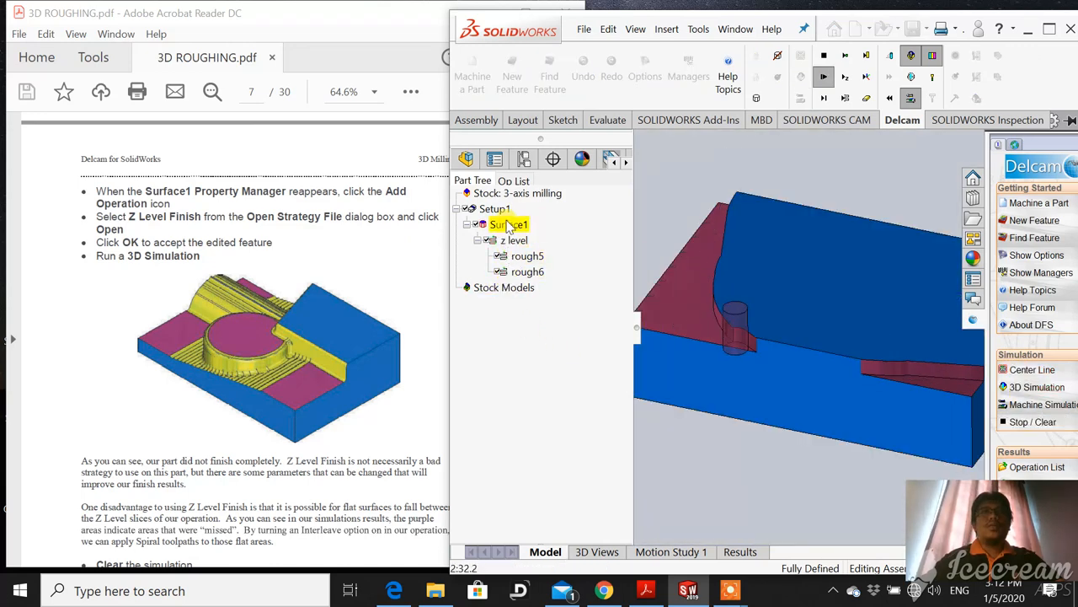